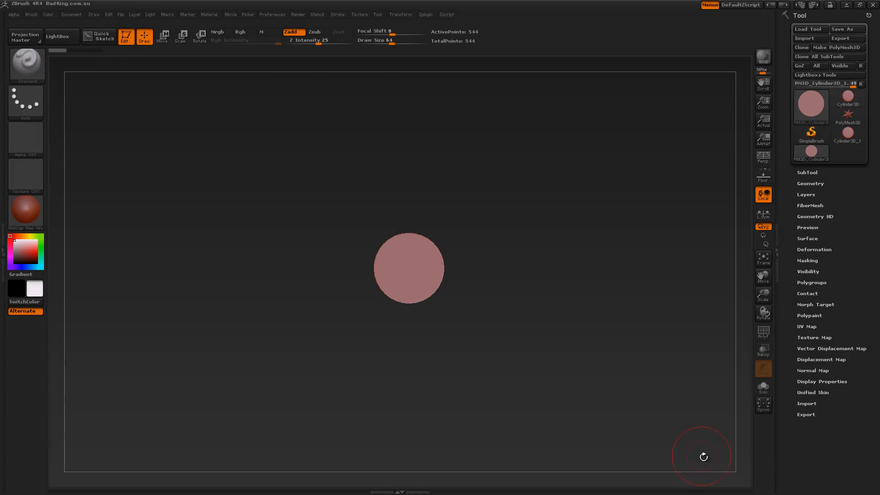
mouse_move(633, 455)
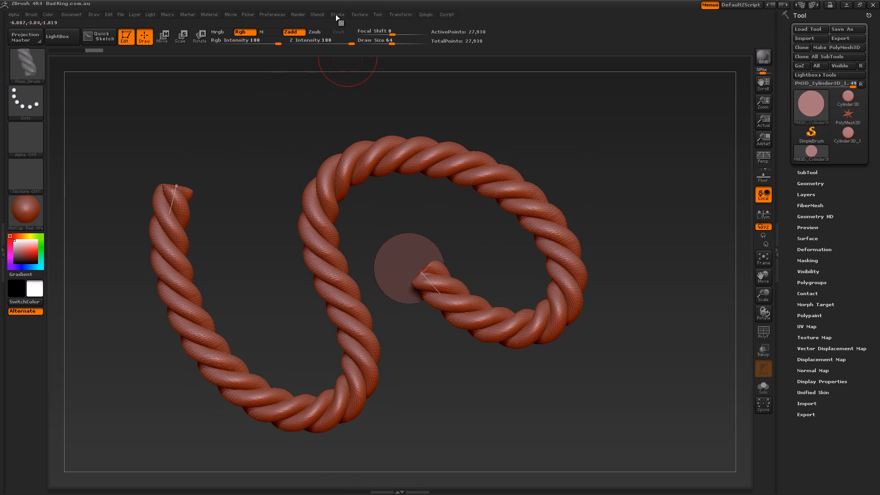
Move the curve's end point and redraw the rope tip curling upward beside the sphere.
click(338, 14)
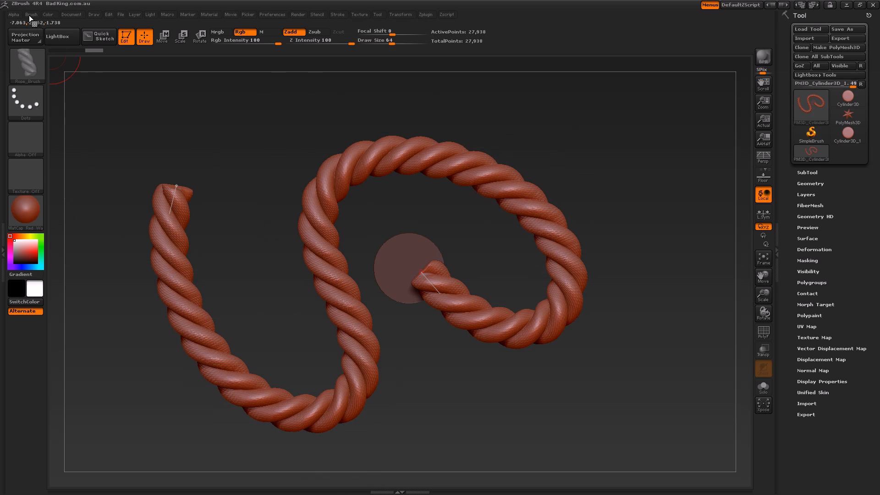
click(30, 14)
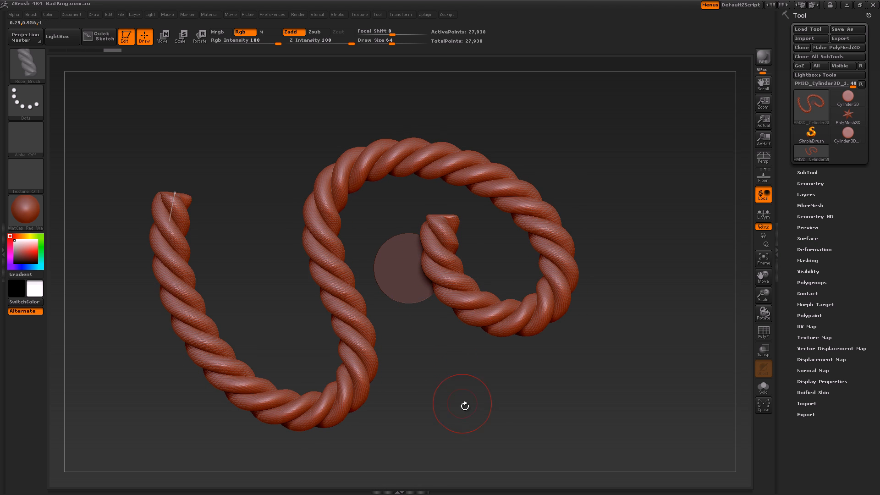
mouse_move(520, 402)
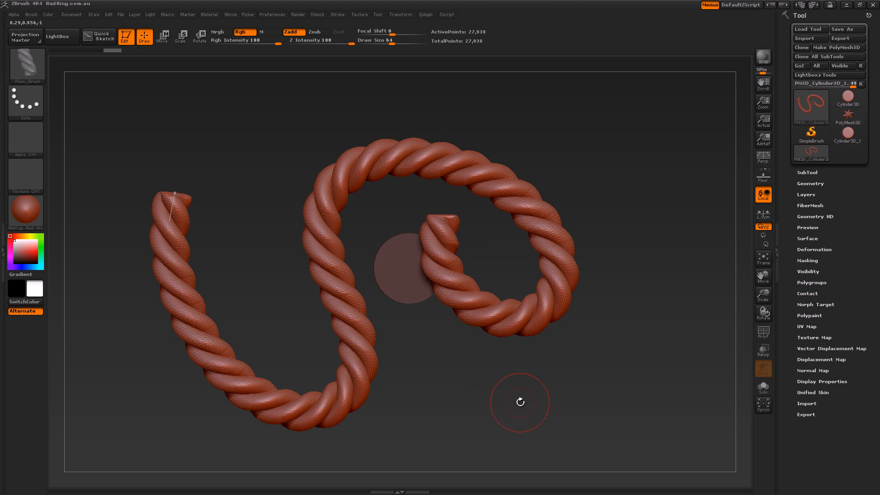